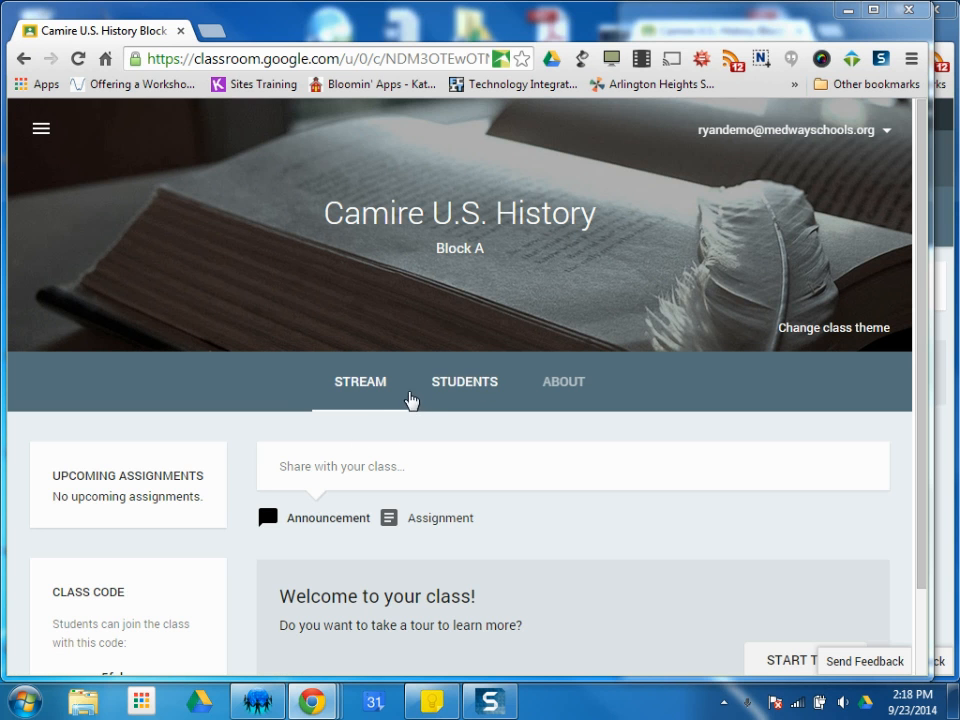
mouse_move(438, 384)
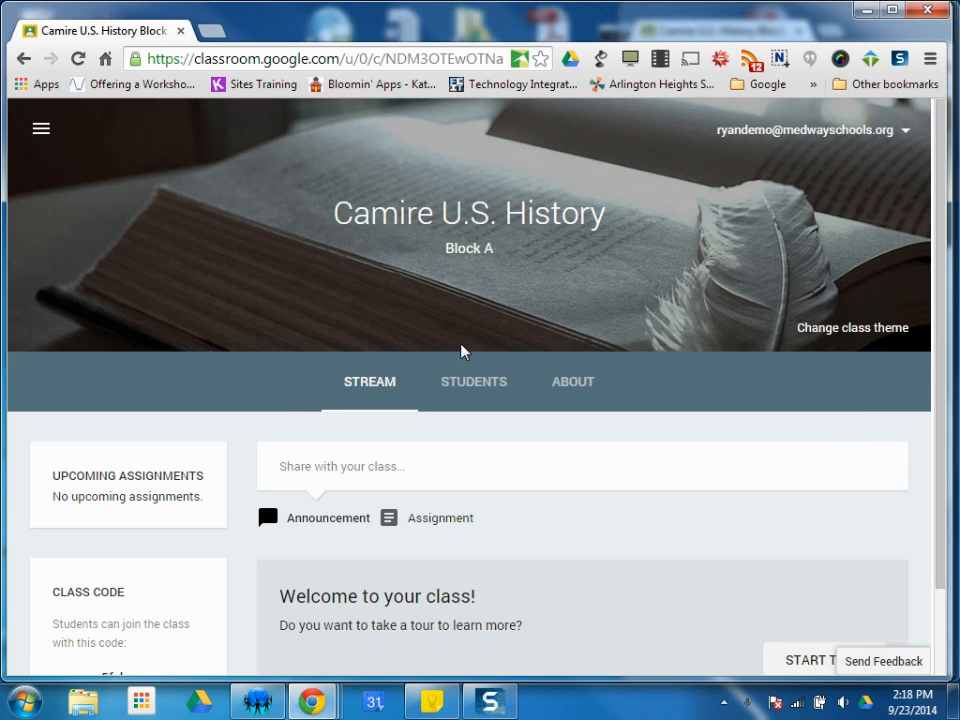
mouse_move(476, 524)
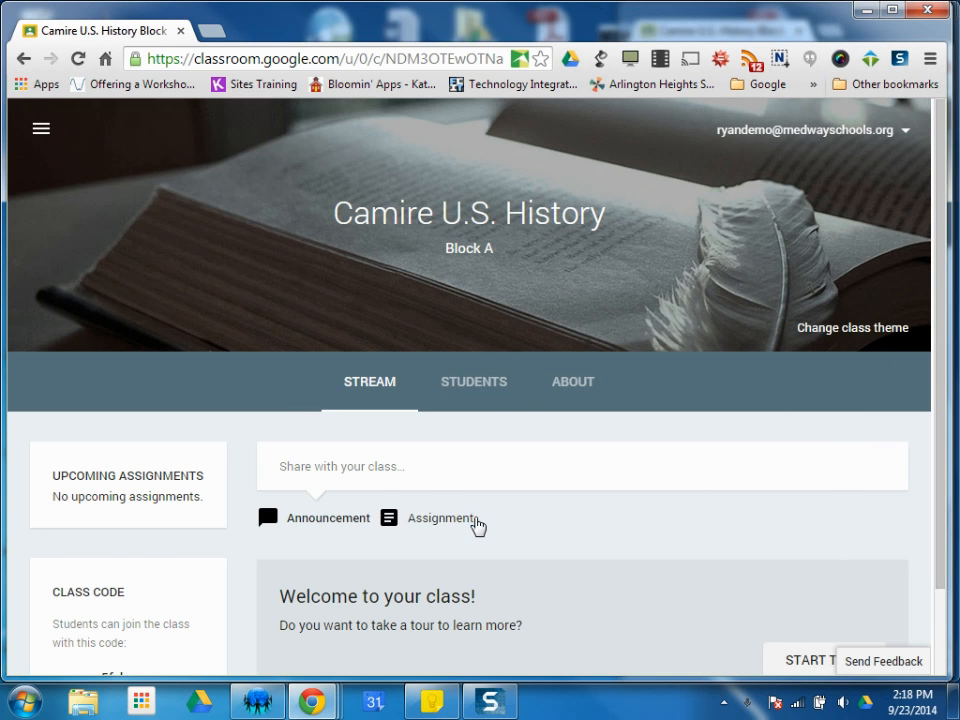
Scroll down the student Stream to see there are no posts or upcoming assignments
scroll(down, 3)
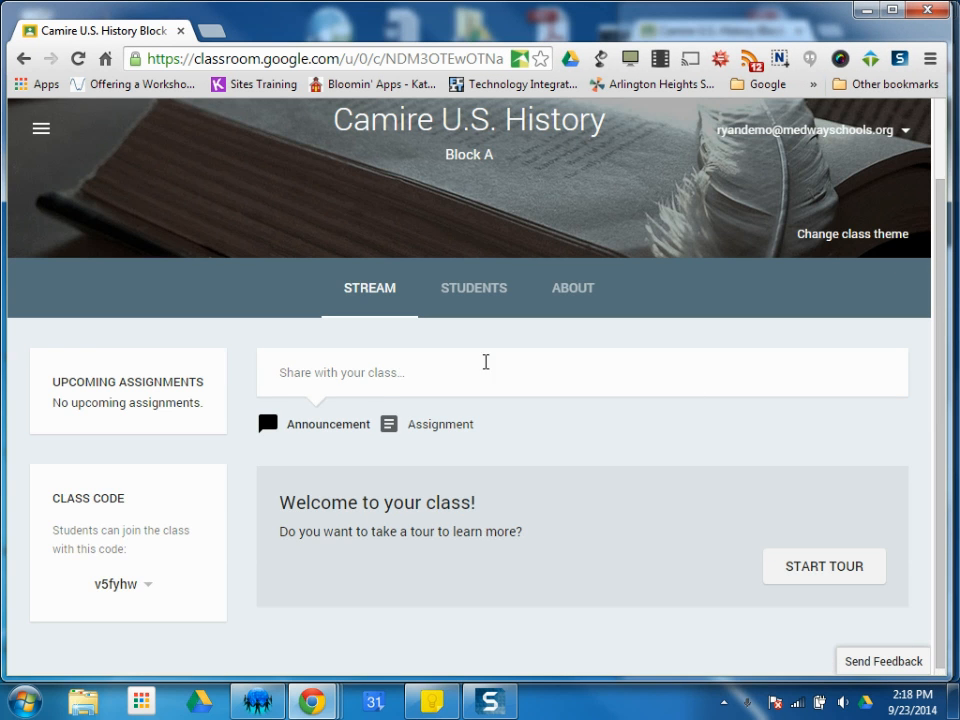
mouse_move(560, 202)
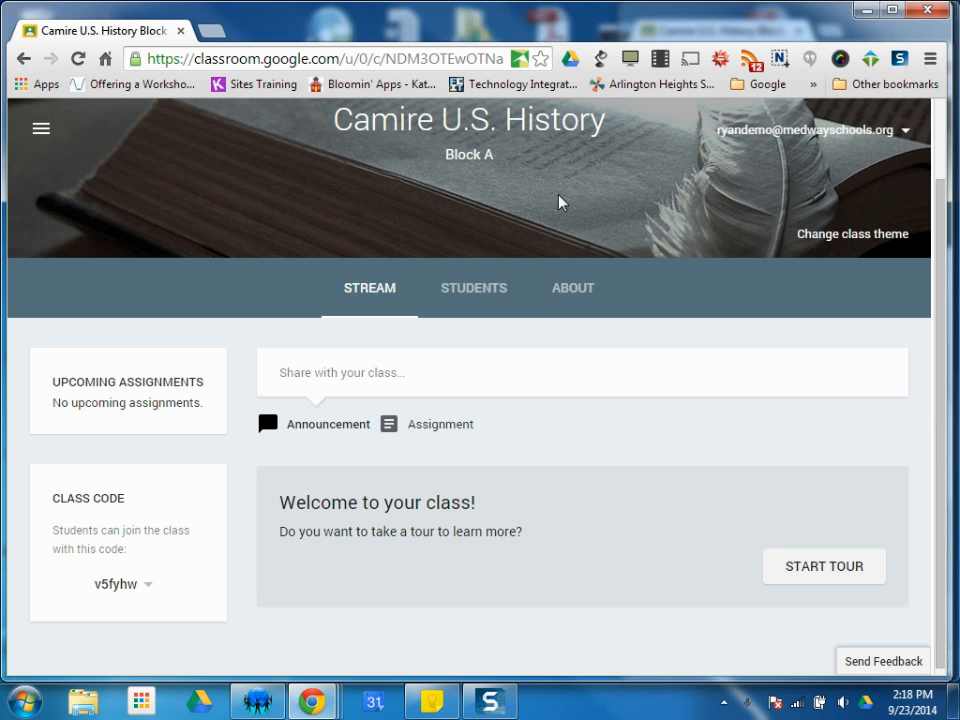
mouse_move(324, 476)
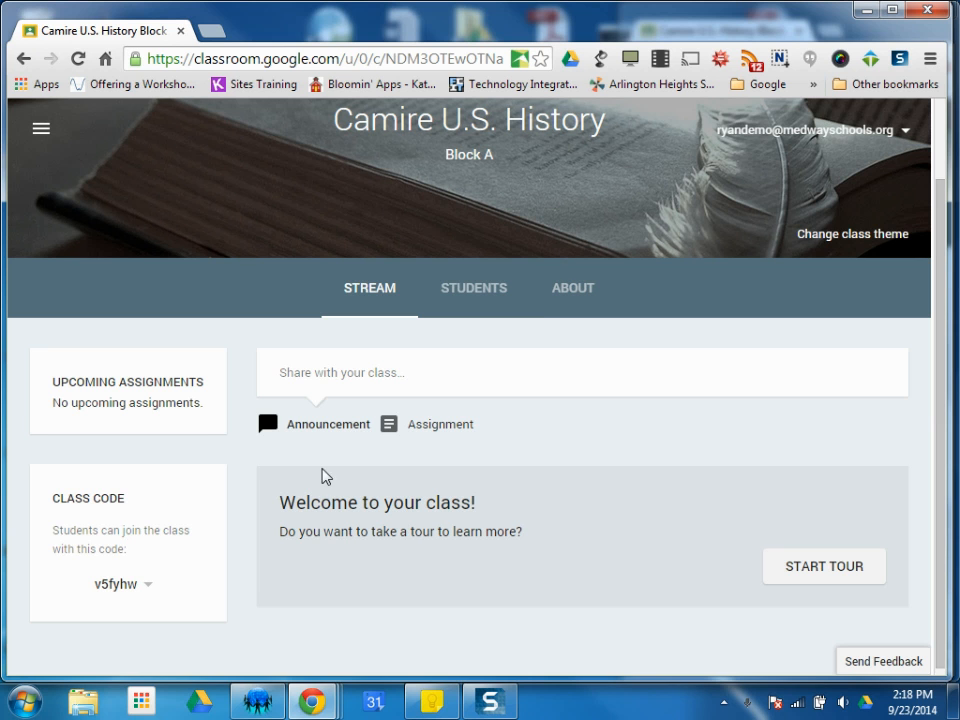
mouse_move(52, 388)
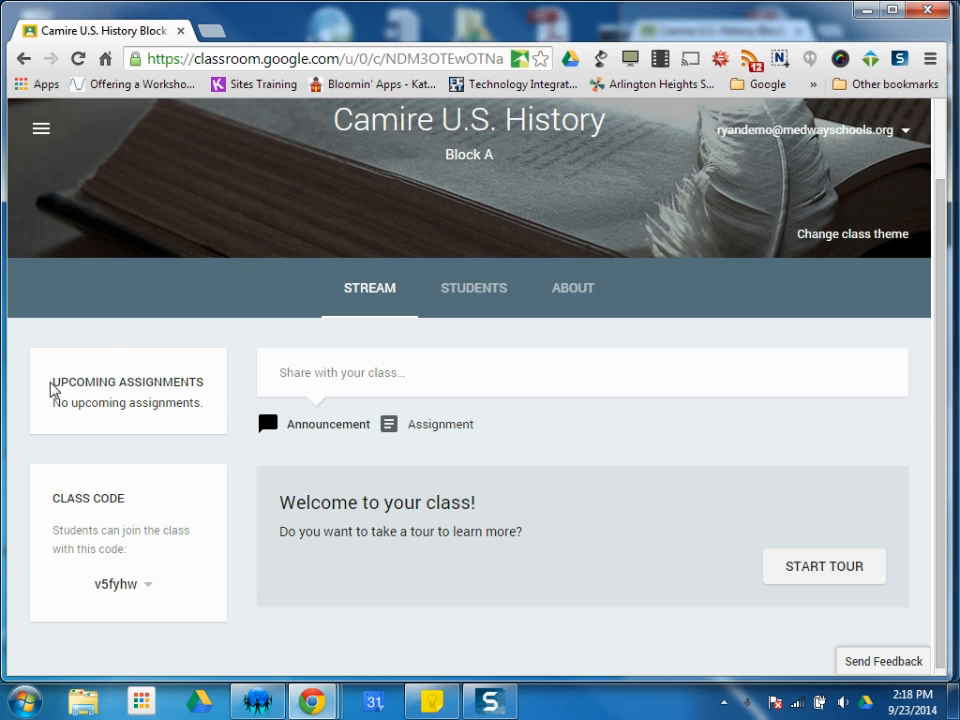
mouse_move(52, 414)
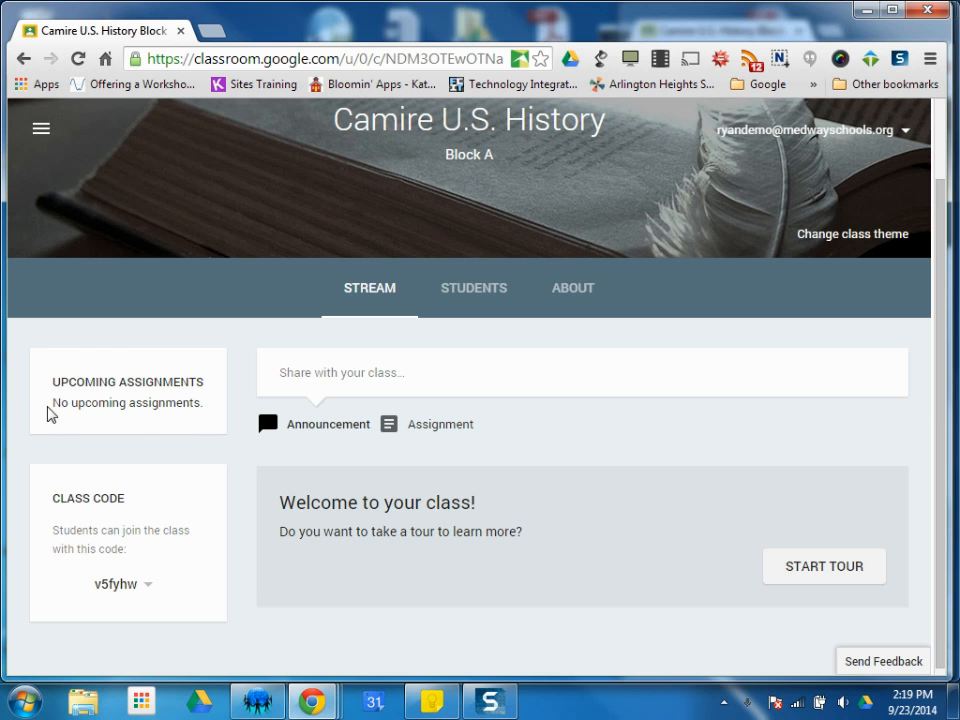
mouse_move(118, 576)
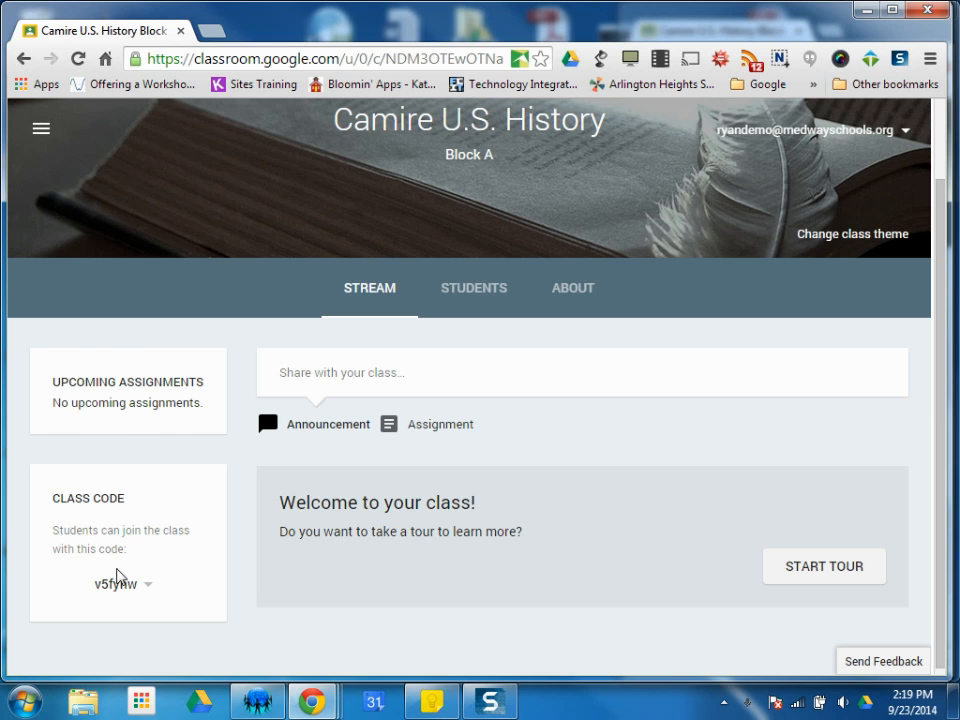
mouse_move(140, 596)
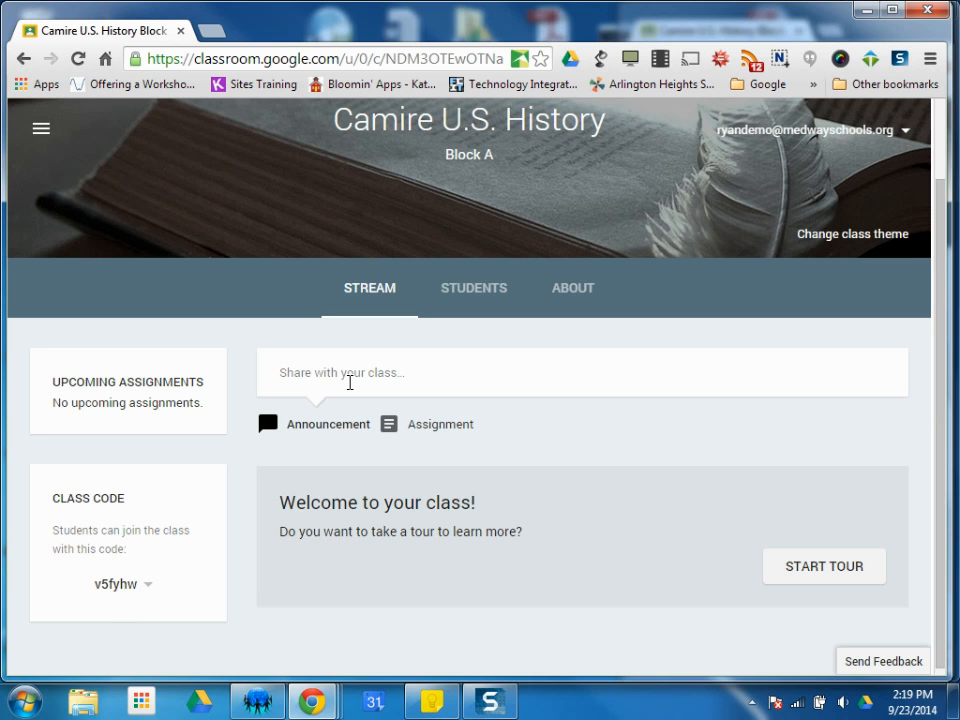
mouse_move(328, 380)
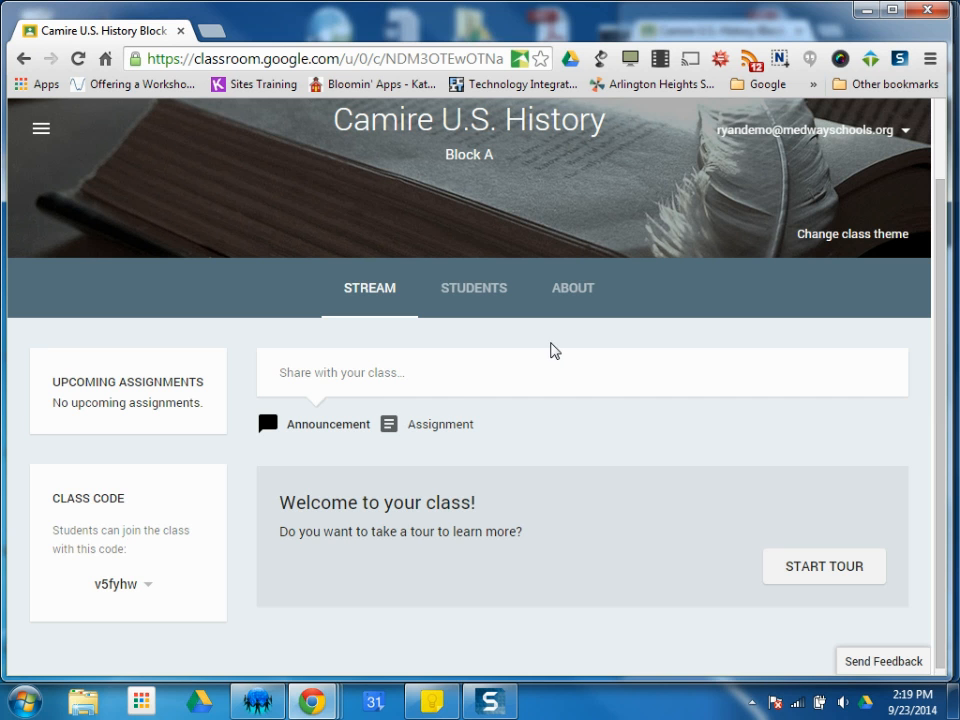
mouse_move(592, 442)
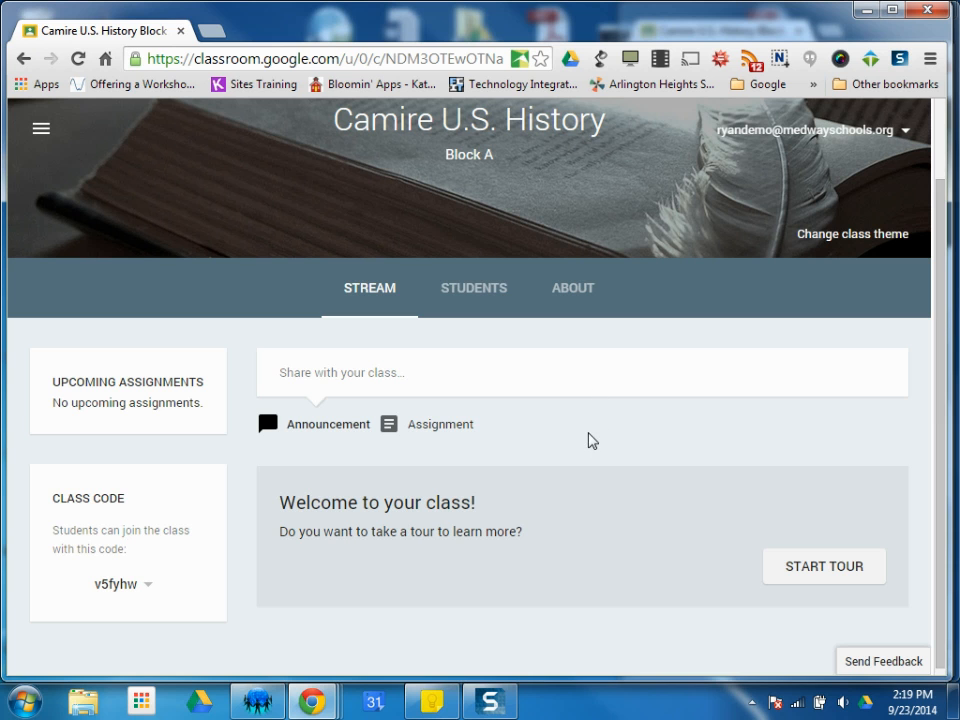
mouse_move(596, 436)
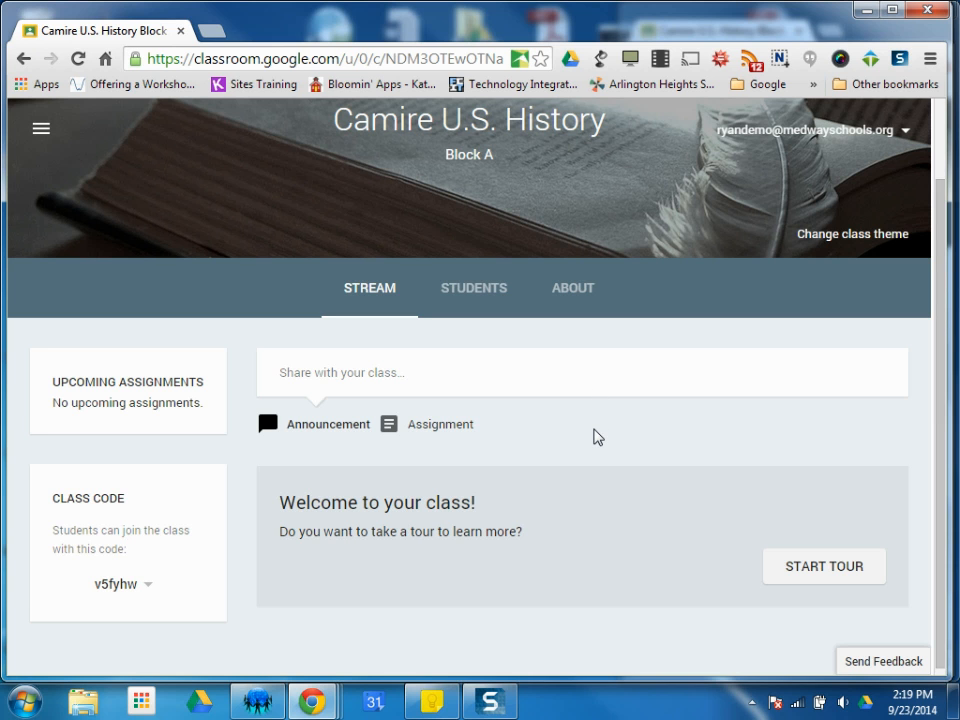
mouse_move(328, 432)
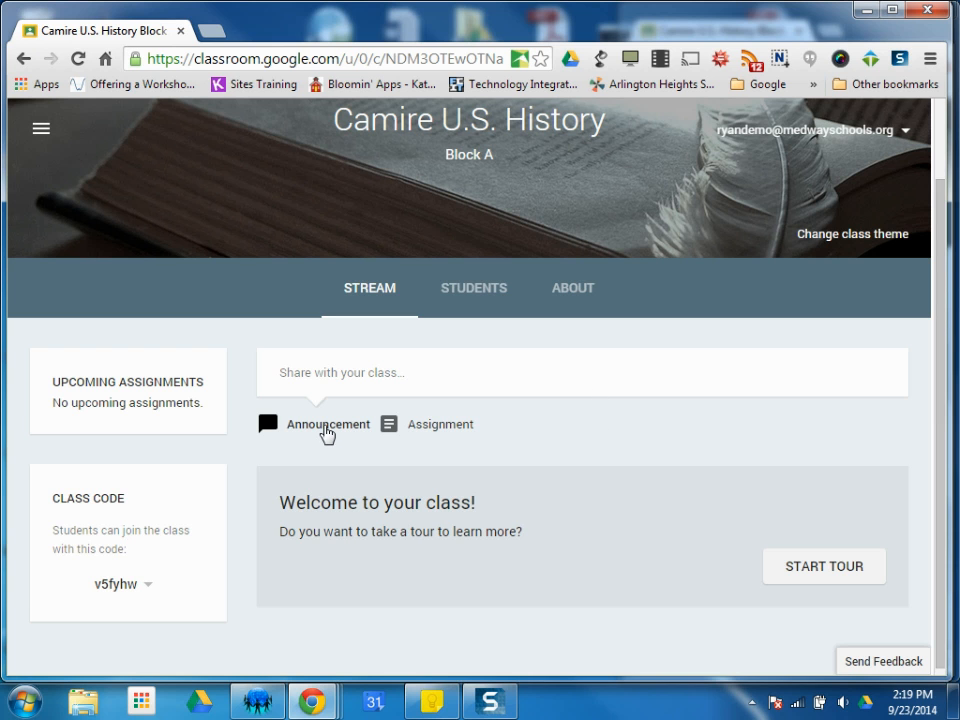
mouse_move(430, 428)
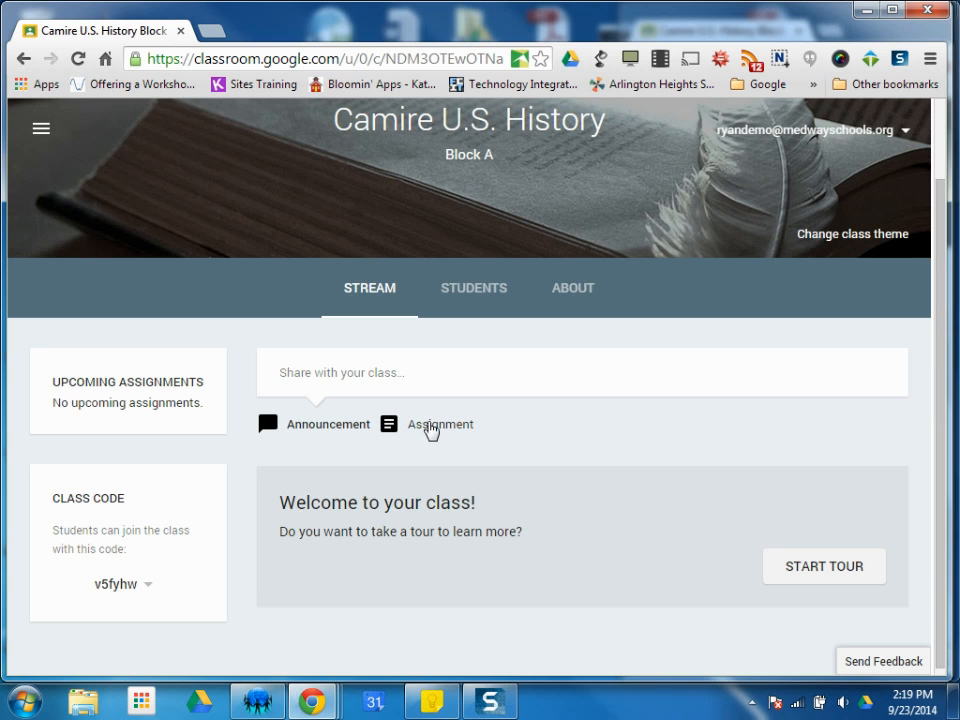
mouse_move(456, 436)
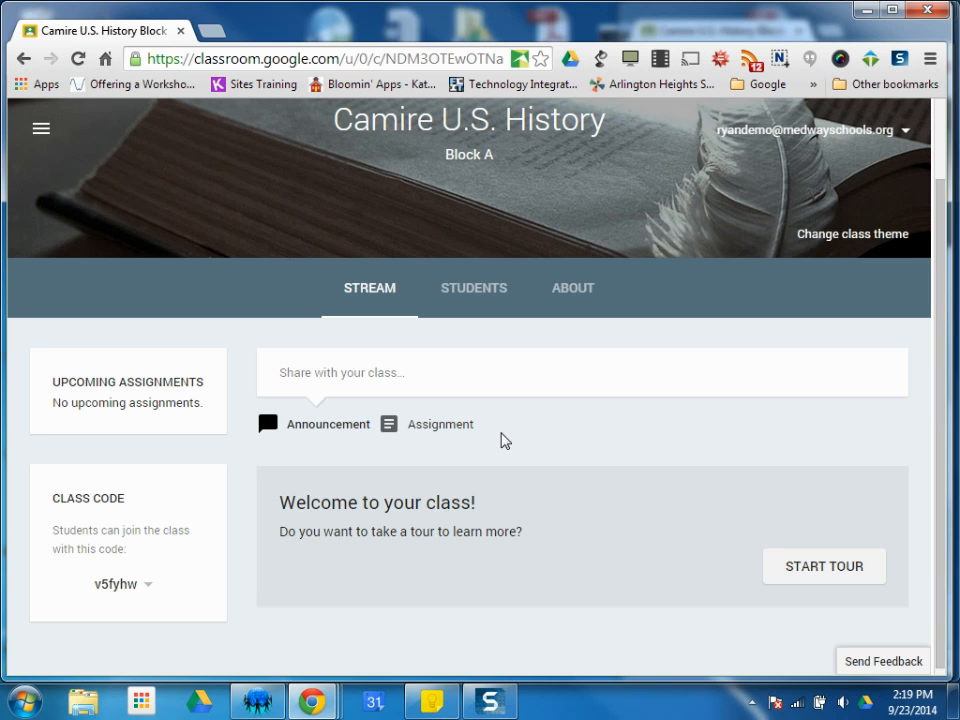
mouse_move(488, 438)
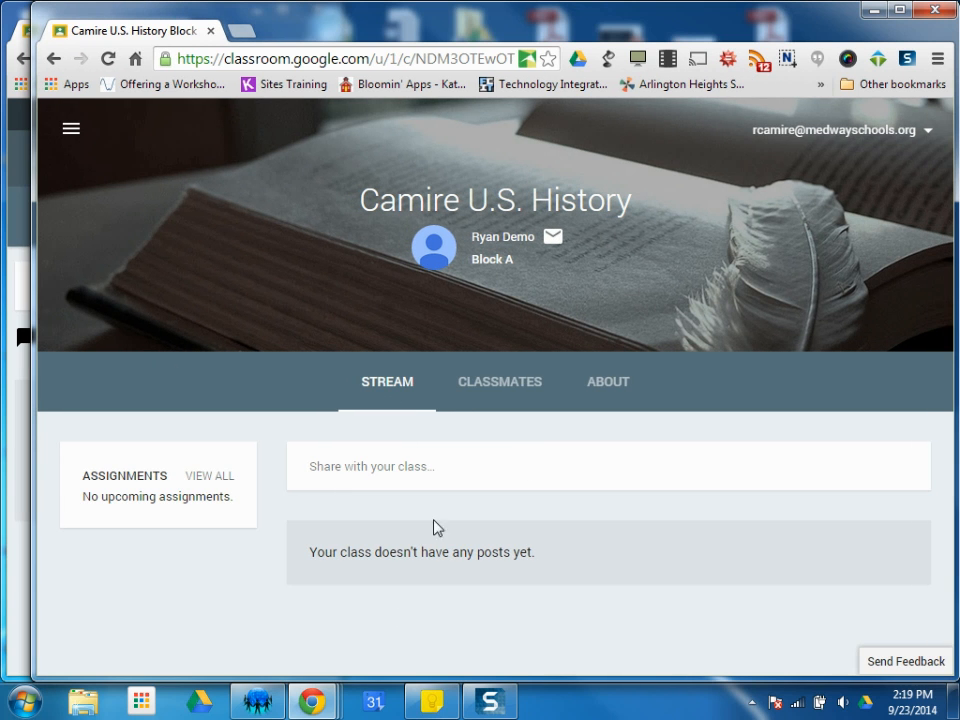
mouse_move(492, 444)
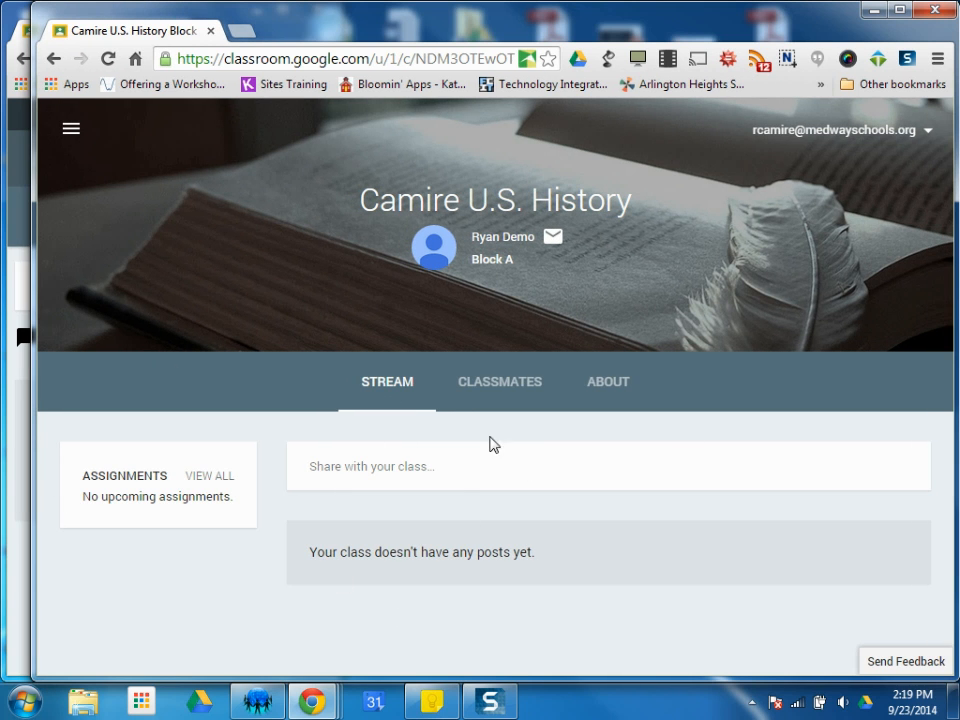
mouse_move(460, 516)
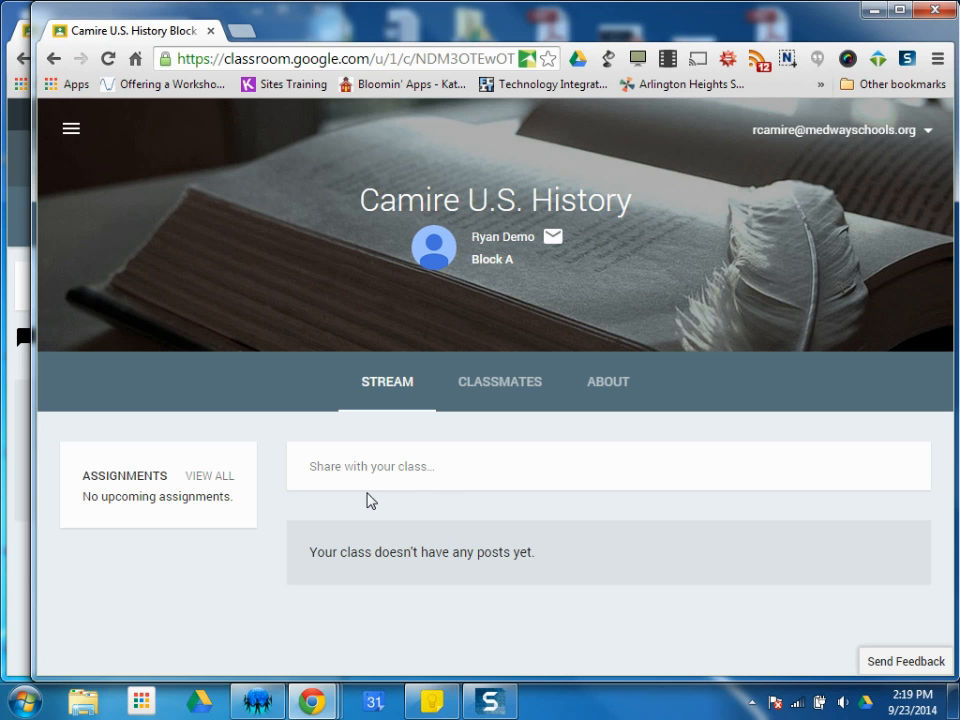
mouse_move(482, 236)
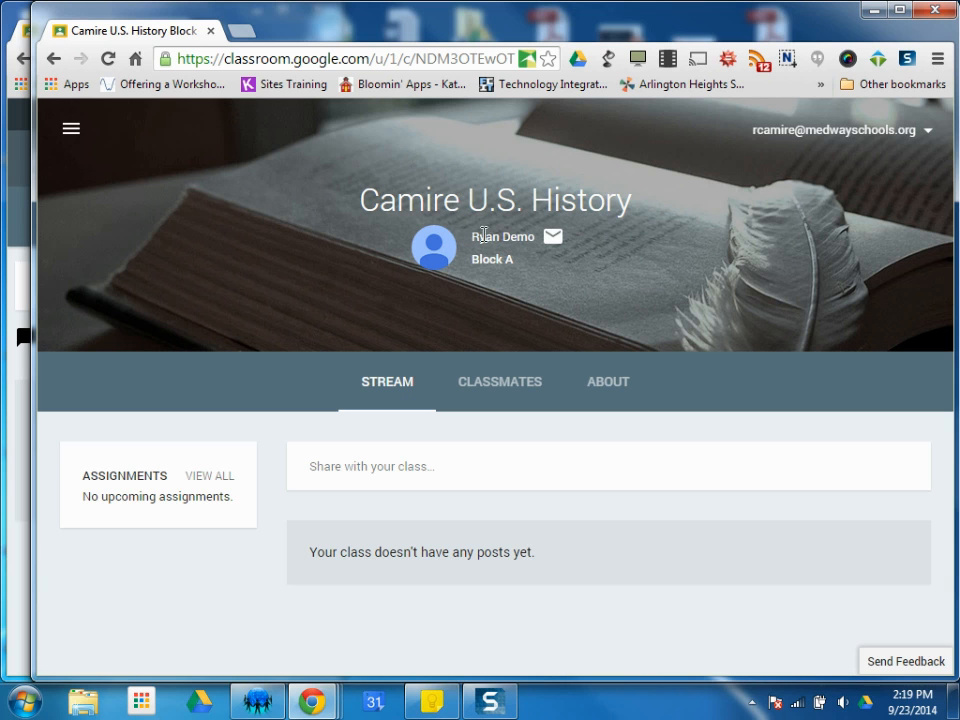
mouse_move(512, 260)
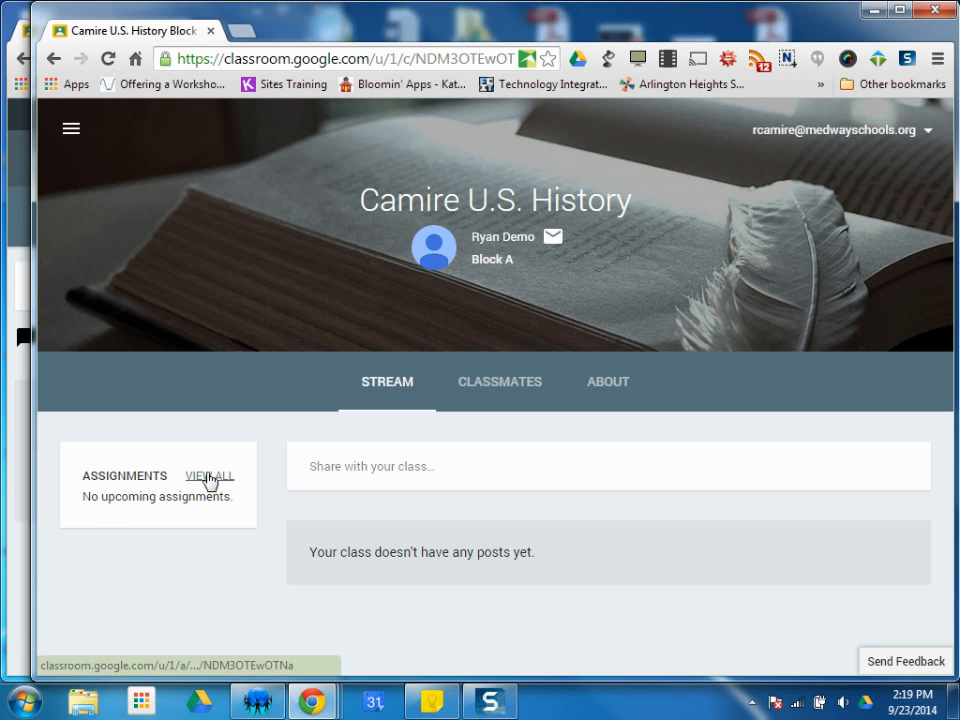
View all to-do assignments for U.S. History II and expand the class filter list
click(210, 476)
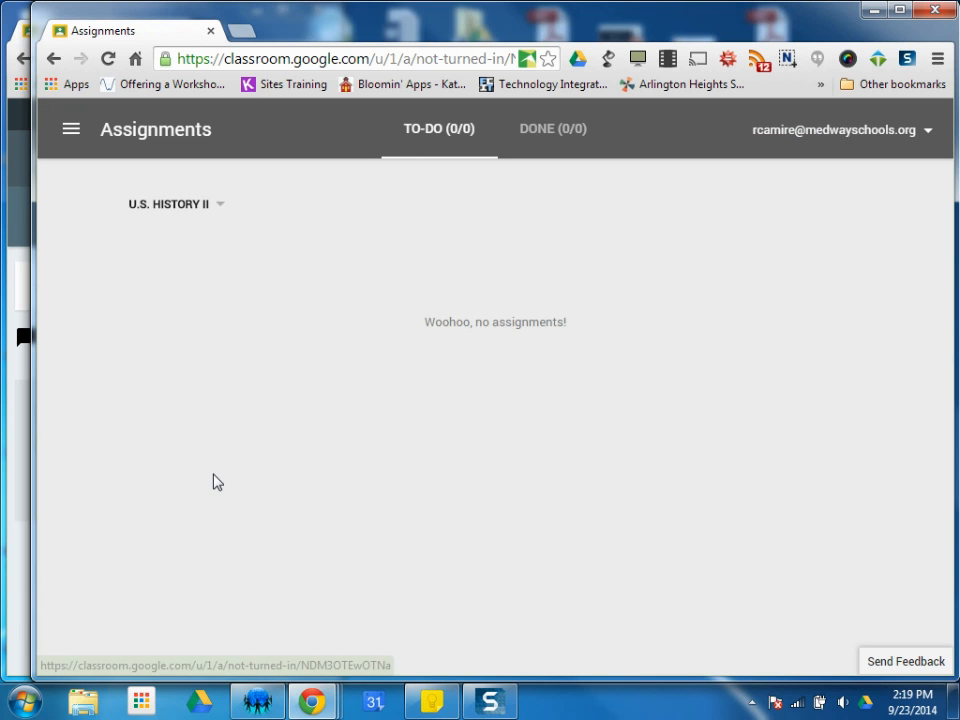
mouse_move(442, 392)
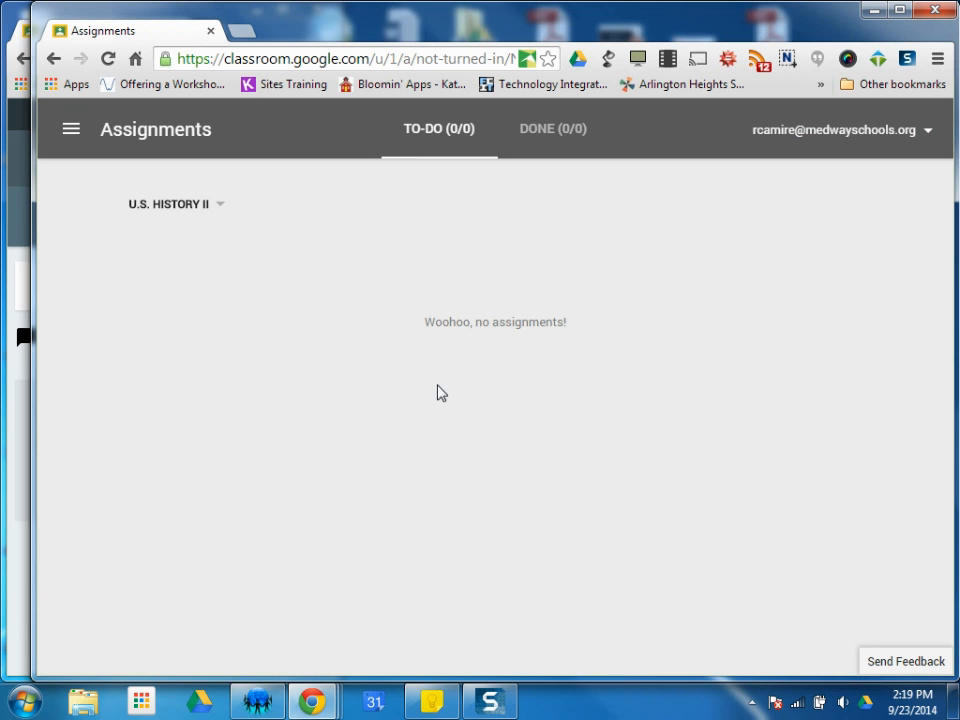
mouse_move(488, 420)
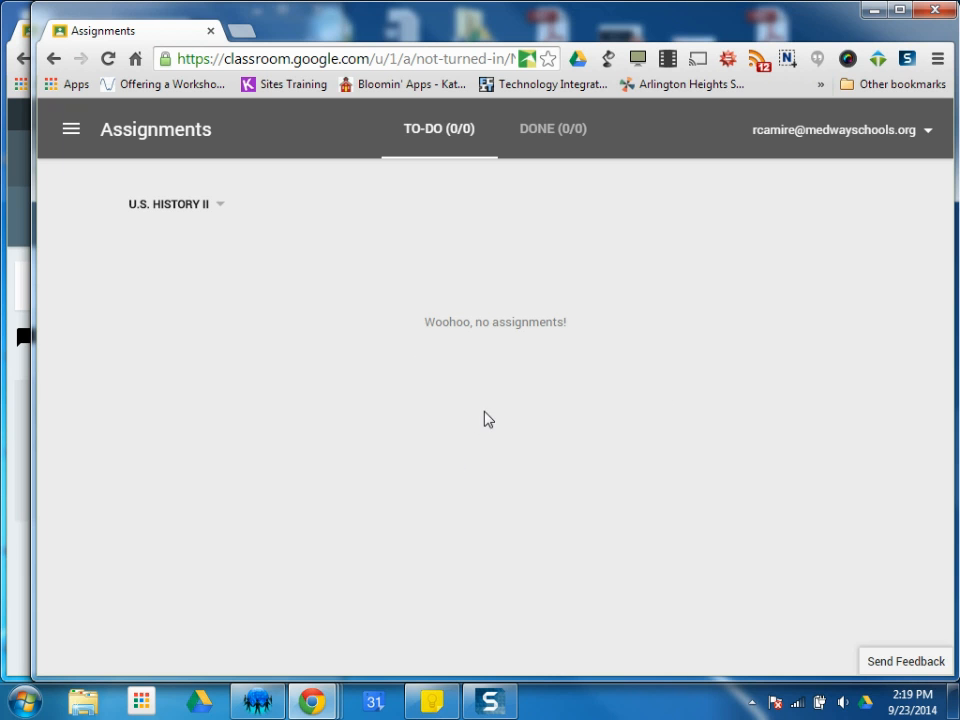
click(176, 204)
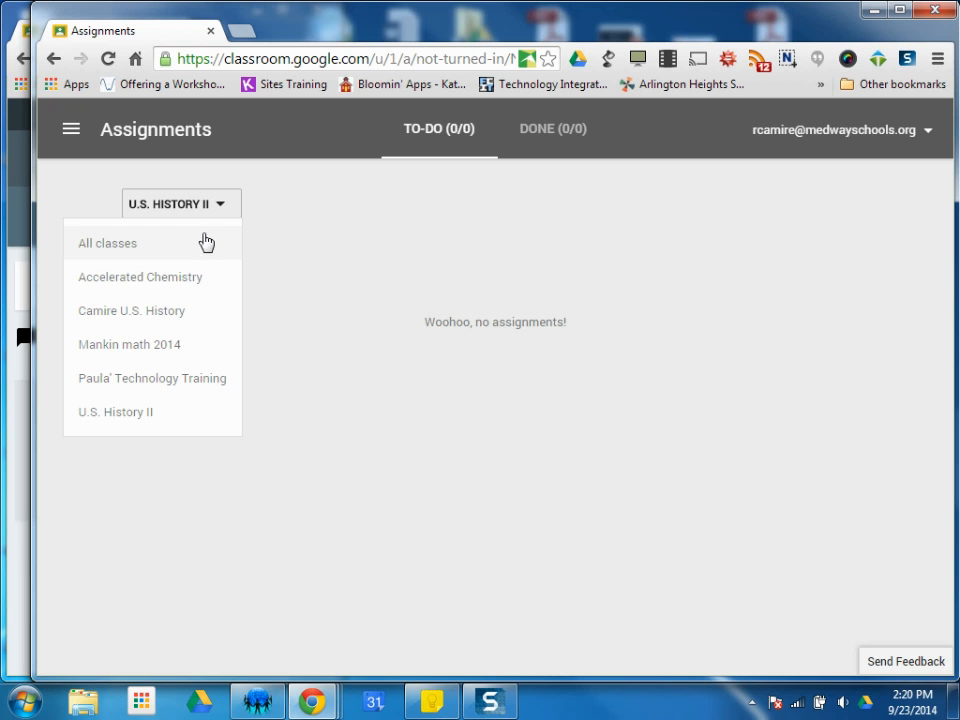
mouse_move(196, 276)
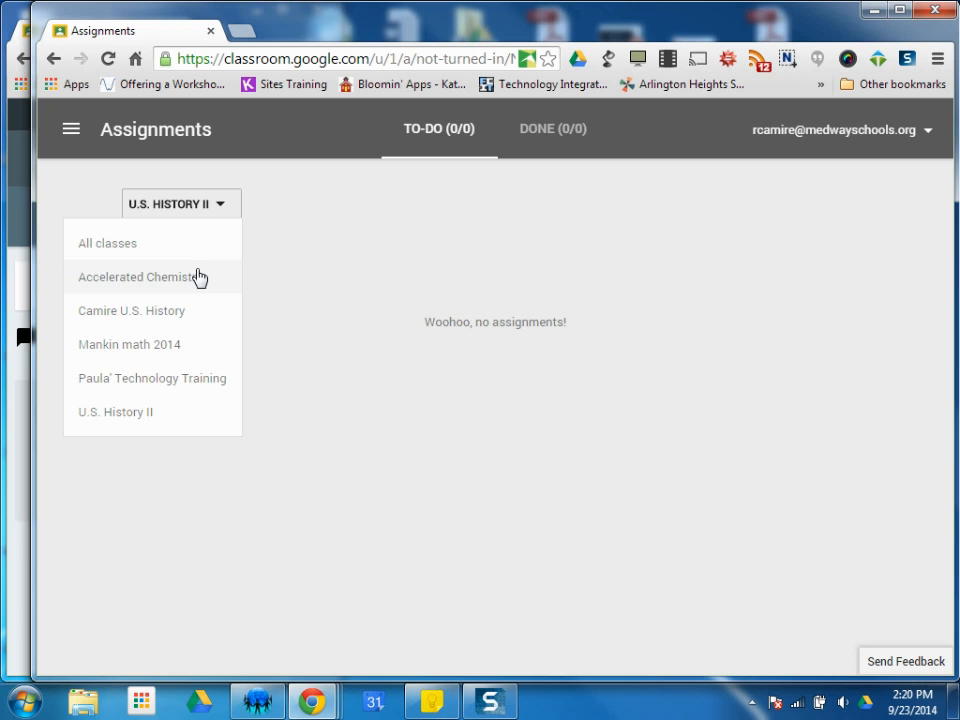
mouse_move(156, 248)
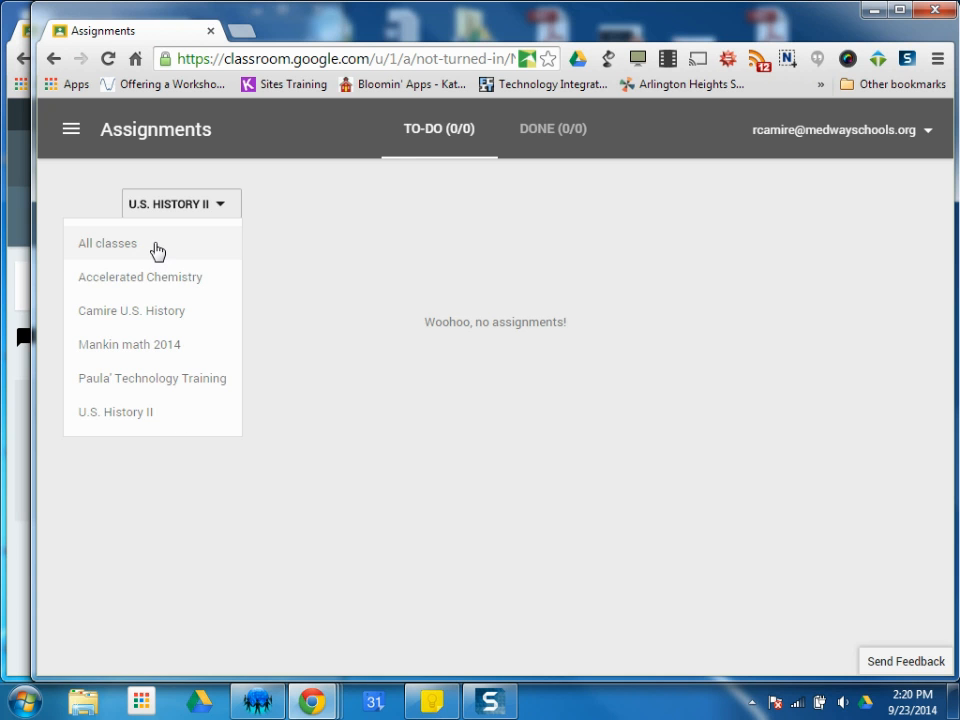
Filter by All classes and scroll through the seven to-do items, including the five late tasks
click(108, 244)
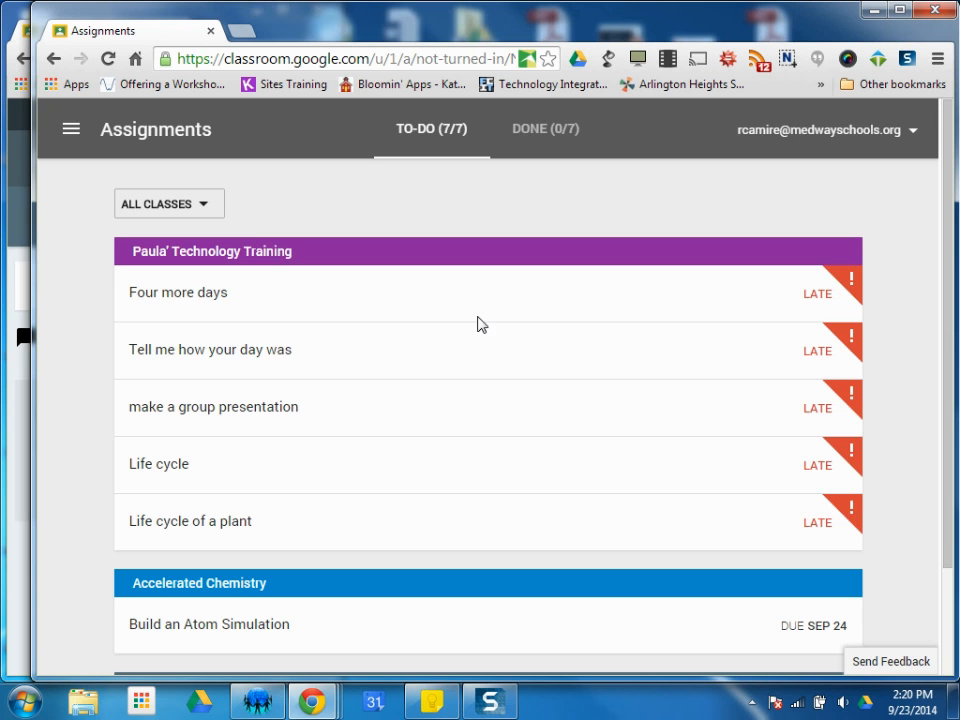
mouse_move(272, 262)
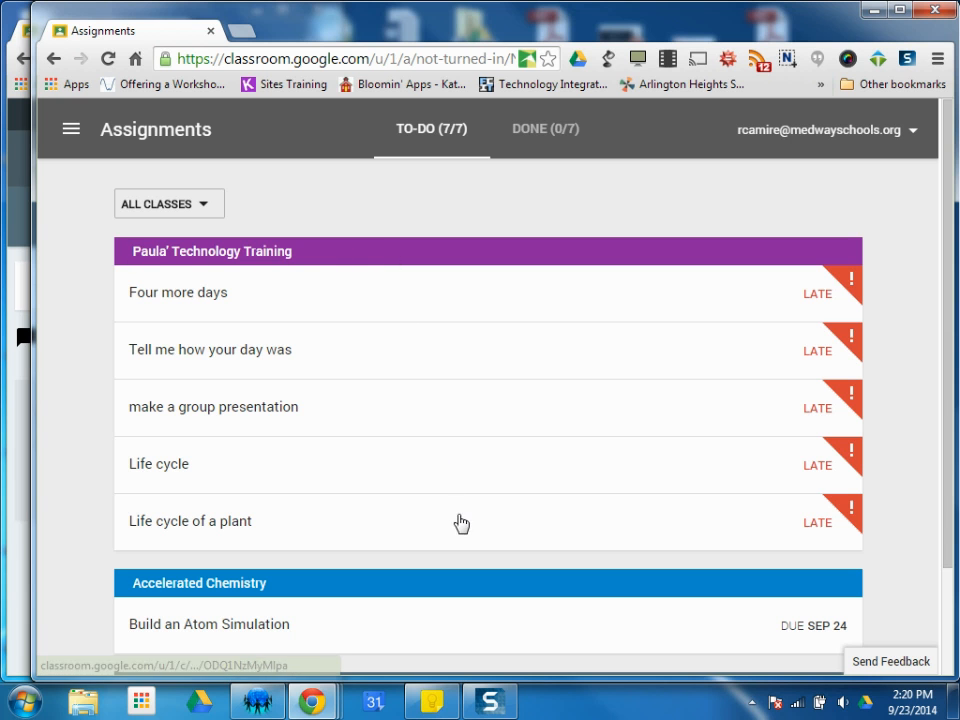
mouse_move(840, 446)
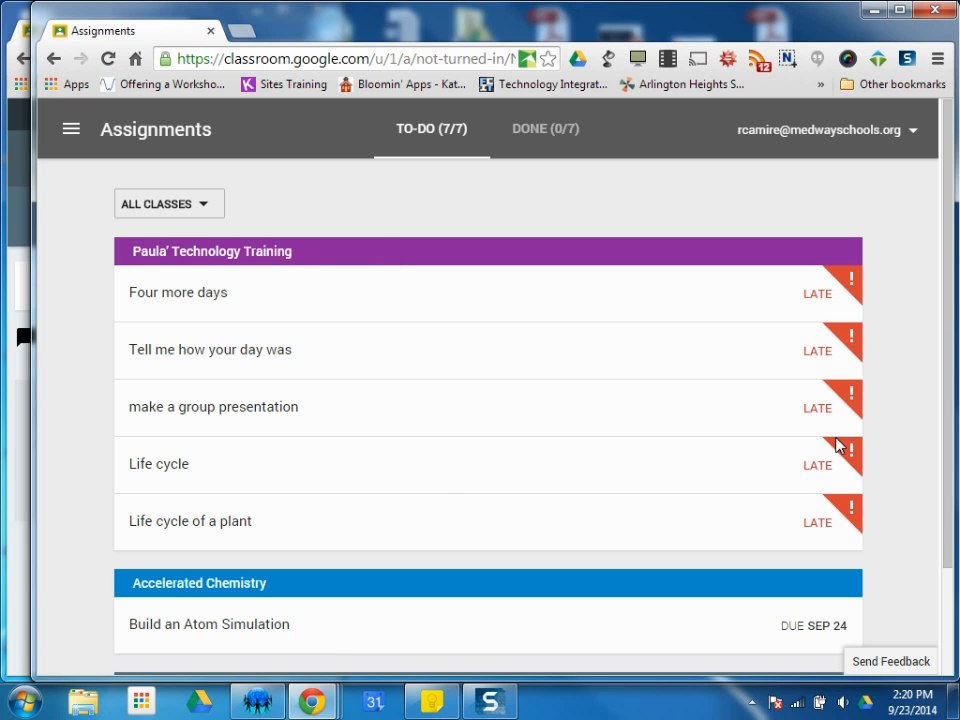
scroll(down, 3)
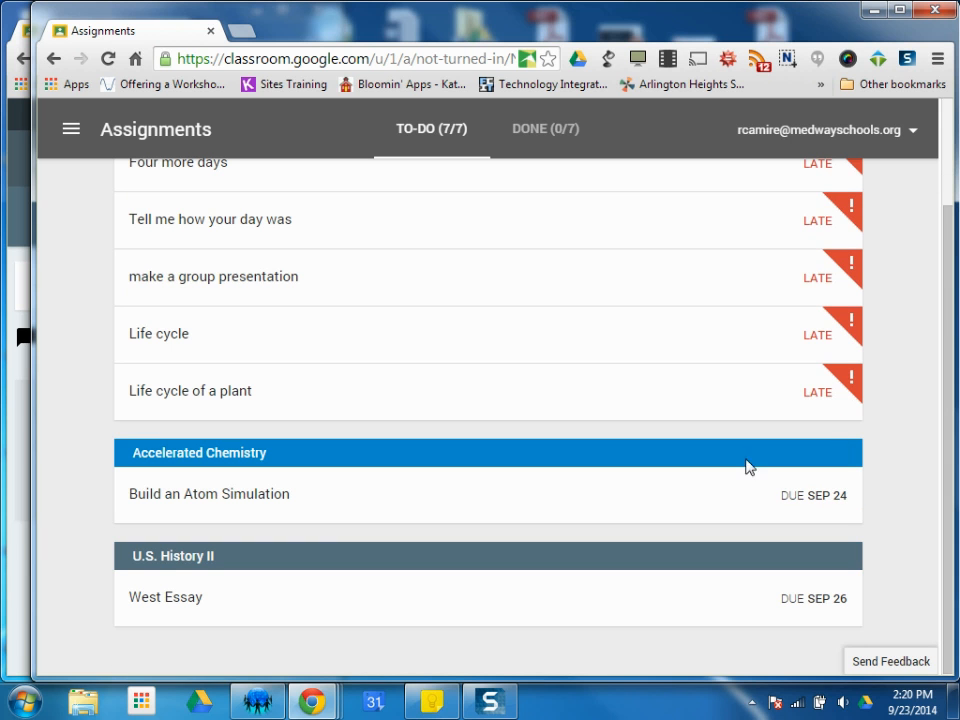
mouse_move(464, 476)
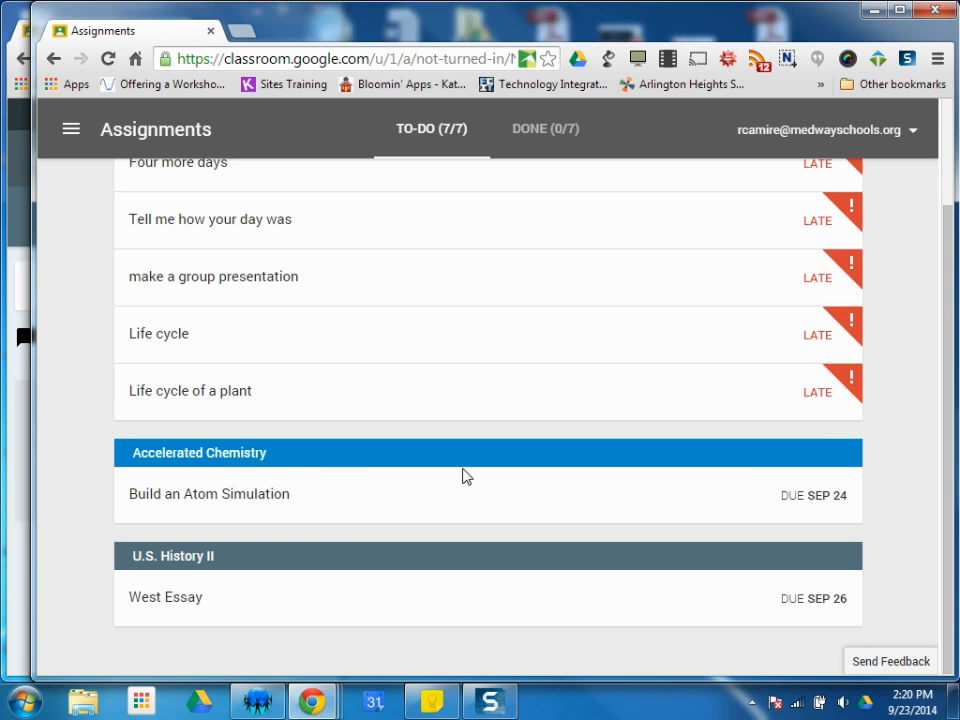
mouse_move(850, 572)
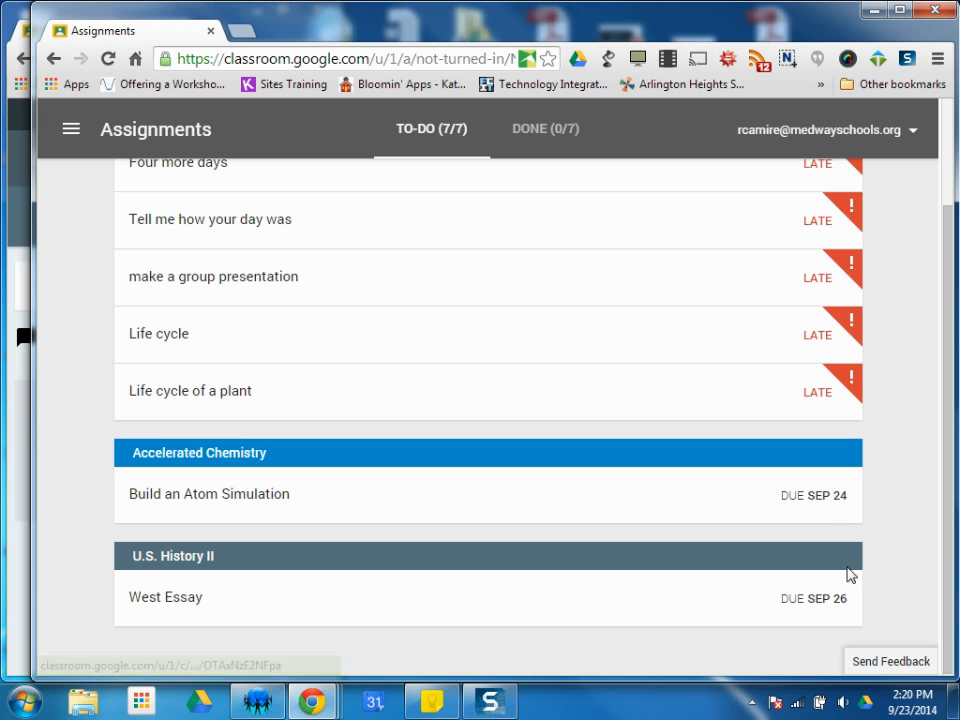
mouse_move(824, 610)
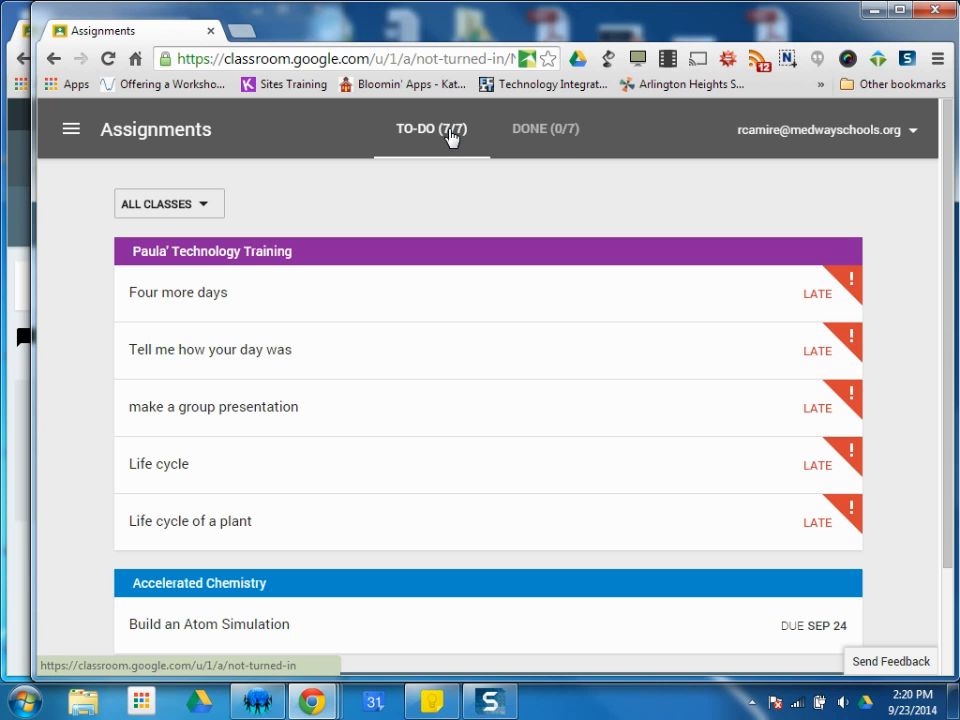
Switch to the empty Done assignments view and bring up the class list menu
click(552, 128)
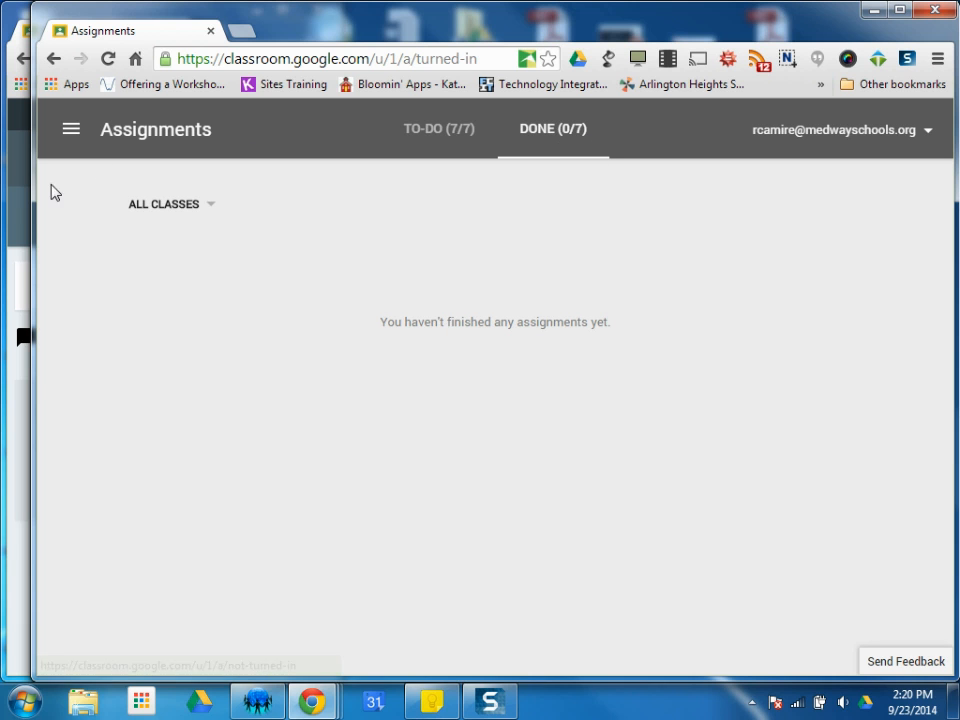
click(72, 128)
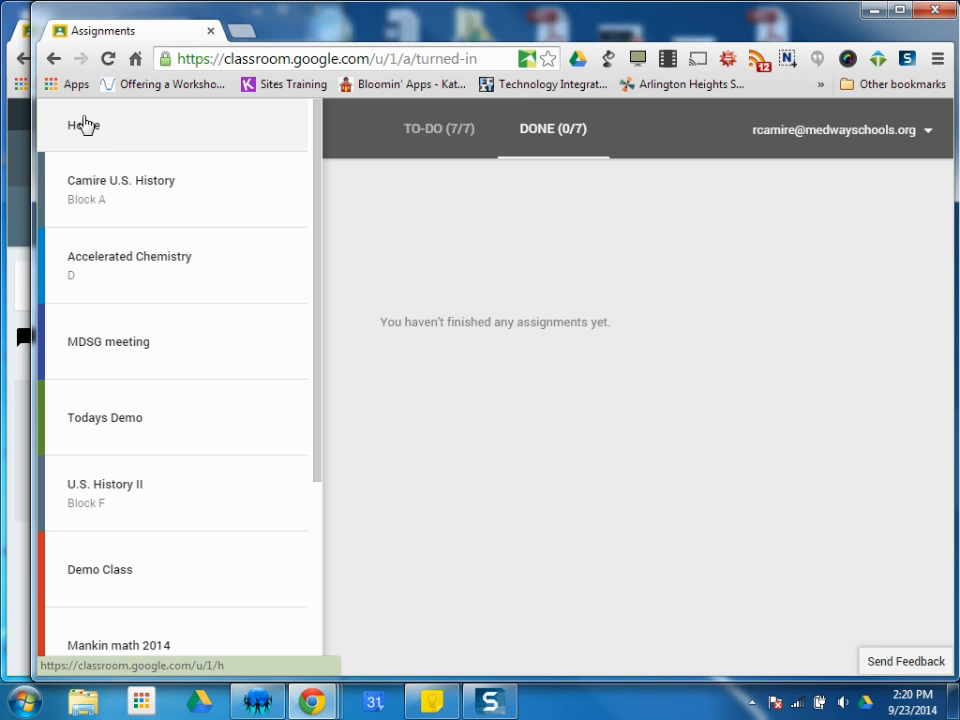
Select Camire U.S. History from the side menu to reach its teacher Stream page
click(120, 190)
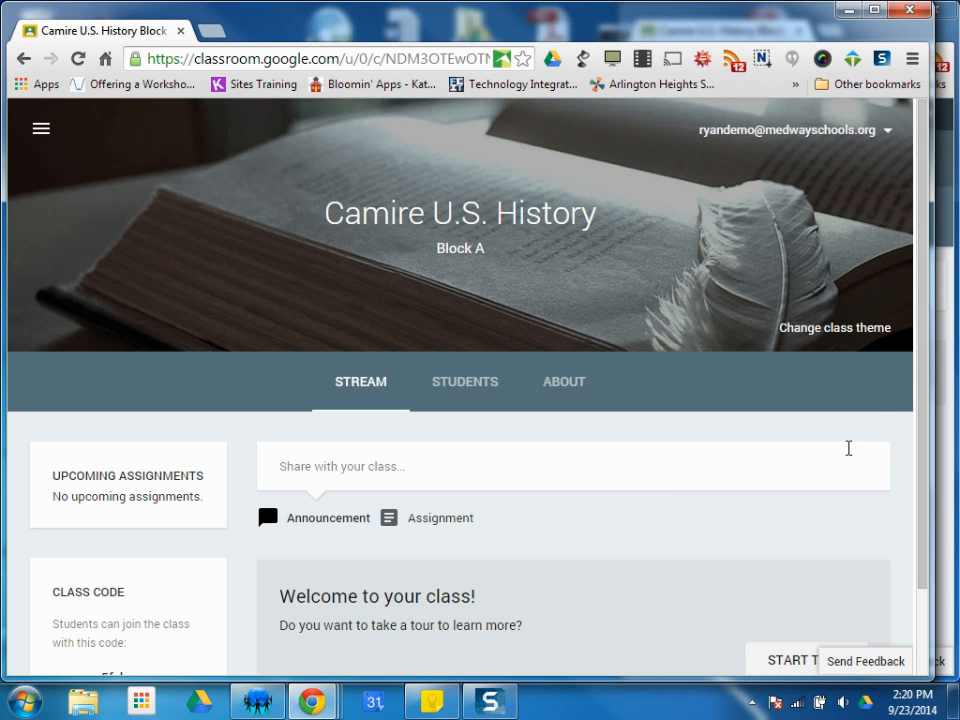
mouse_move(592, 644)
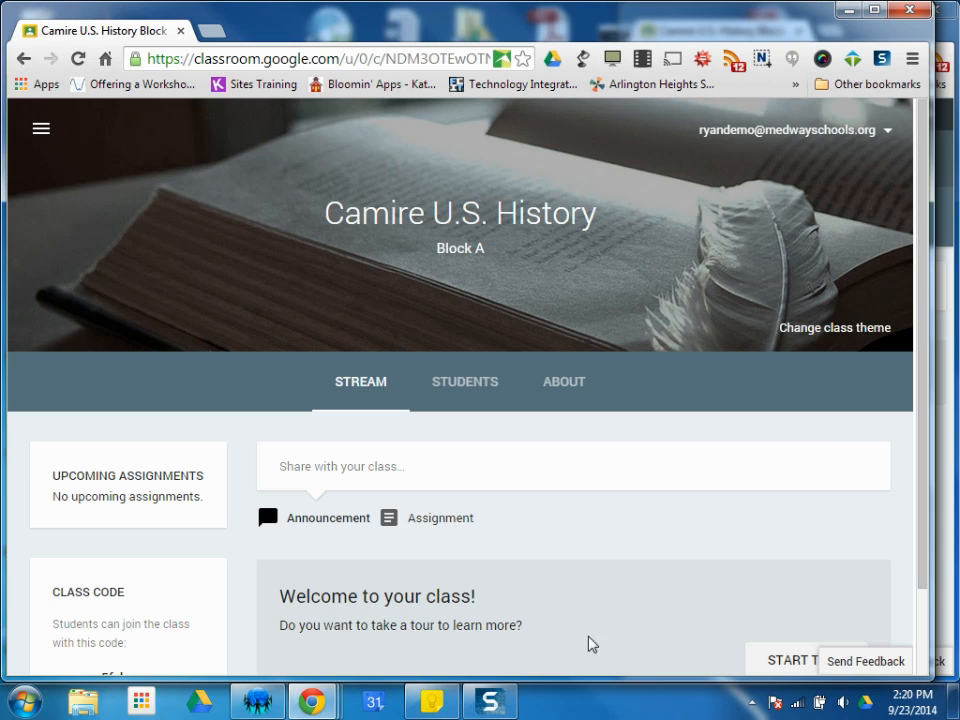